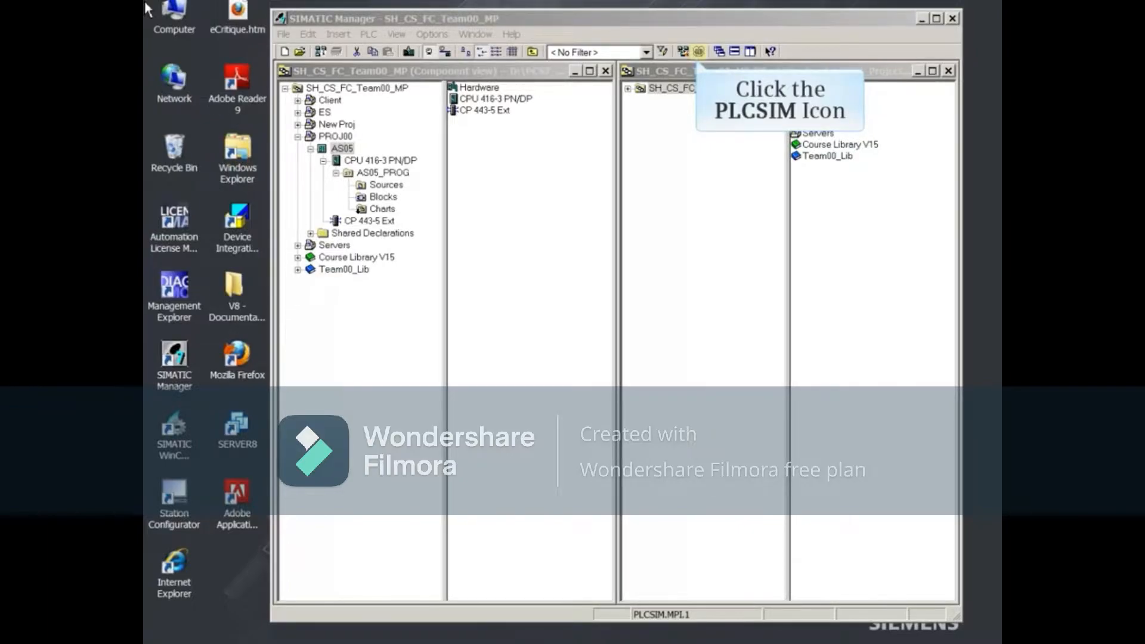
pyautogui.moveTo(696, 51)
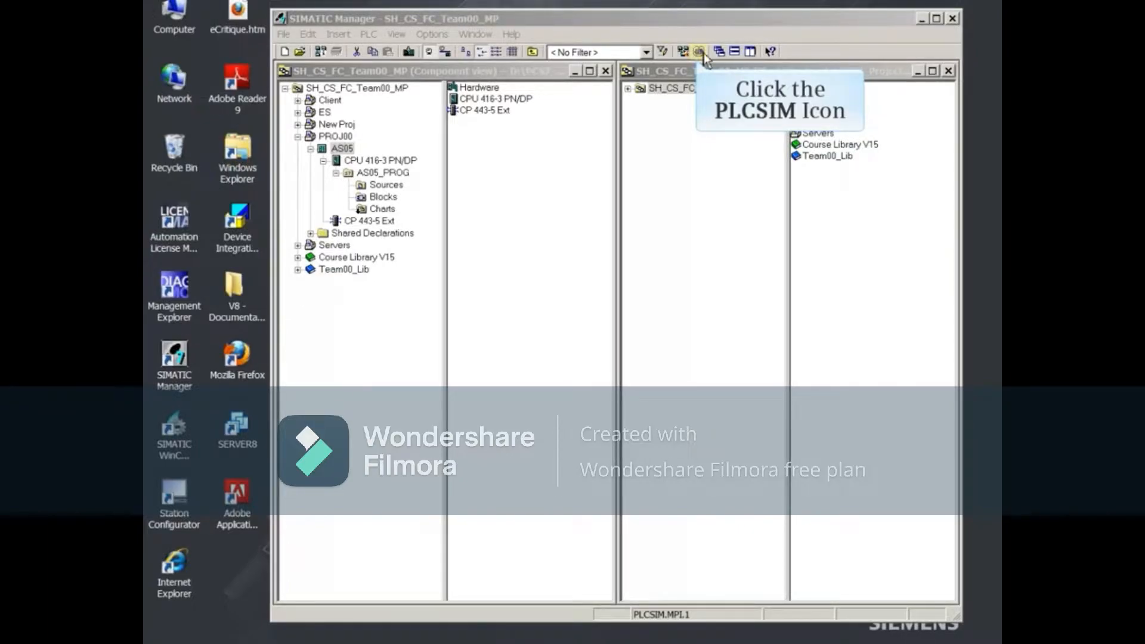
# Launch the S7-PLCSIM simulator from the SIMATIC Manager toolbar
pyautogui.click(699, 50)
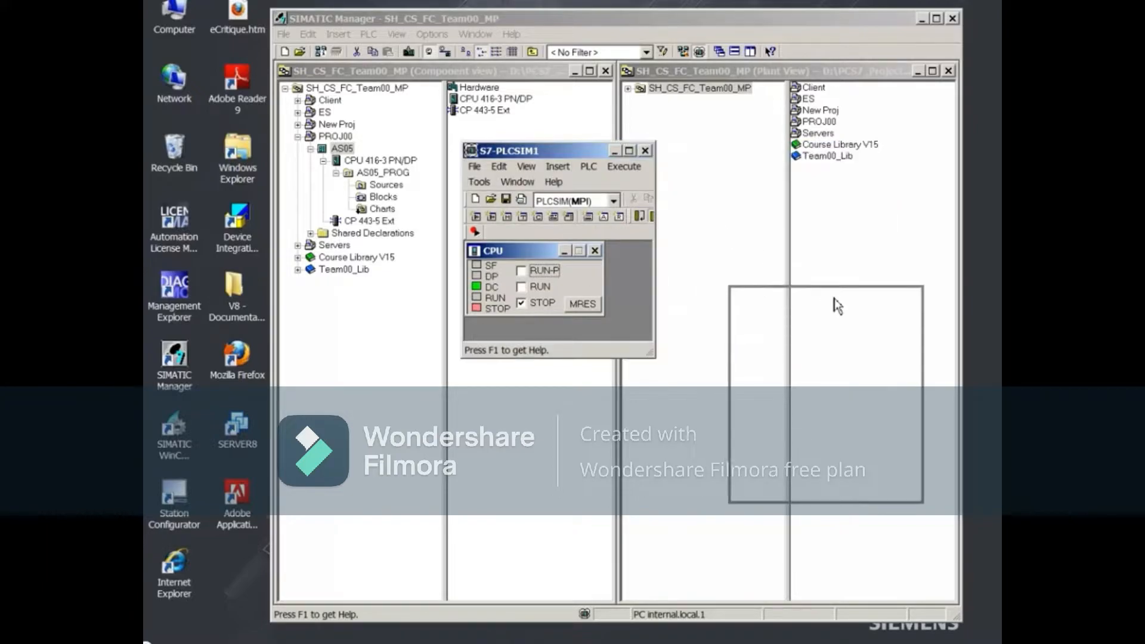
# Set the PLCSIM window to Always On Top from its View menu
pyautogui.click(827, 304)
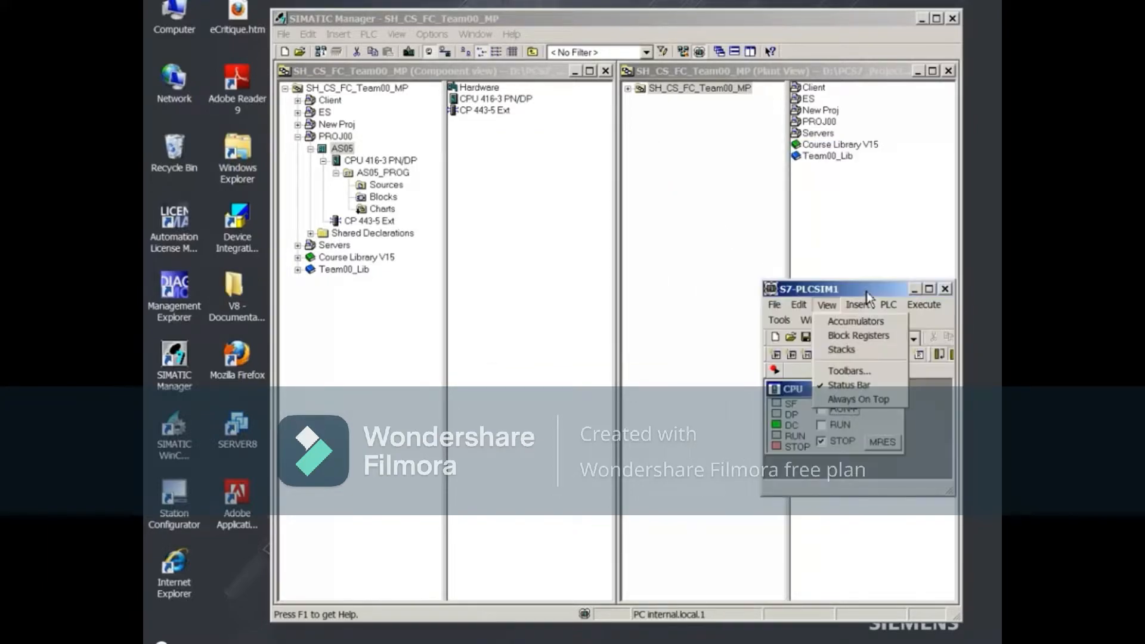
pyautogui.moveTo(860, 399)
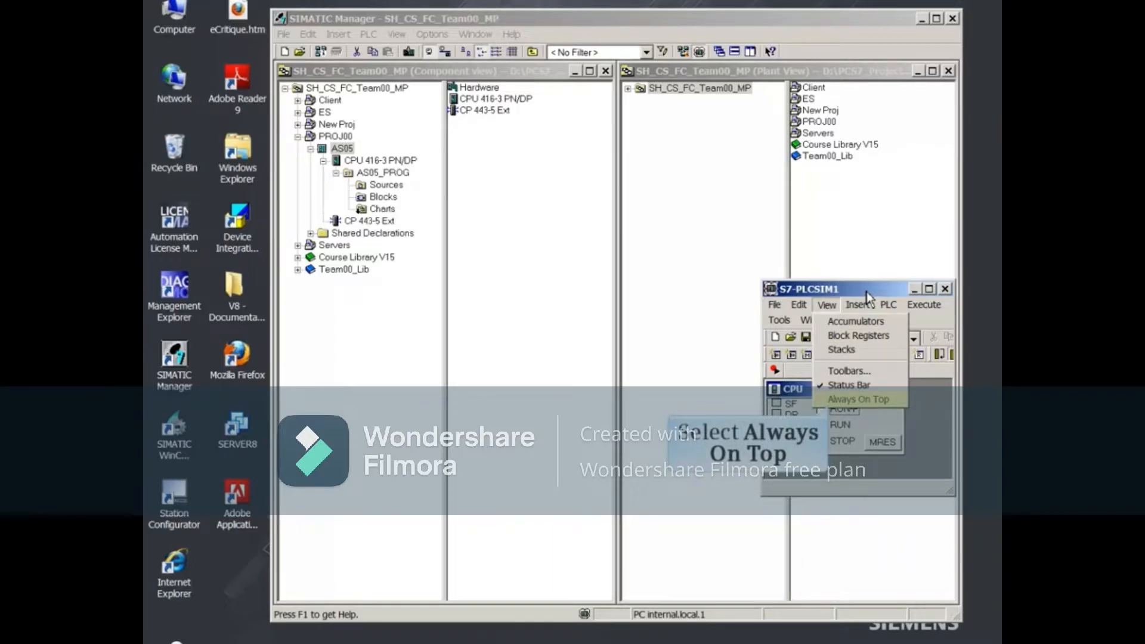
pyautogui.click(861, 399)
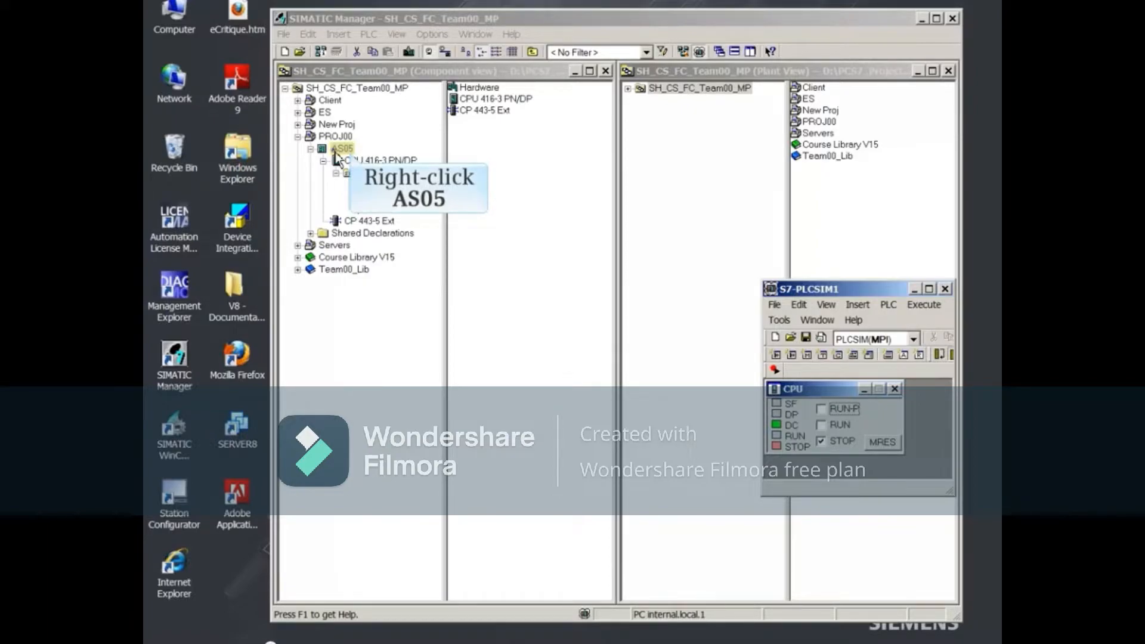
# Download the AS05 station via PLC > Download, confirming replacement of the CPU's system data
pyautogui.rightClick(340, 148)
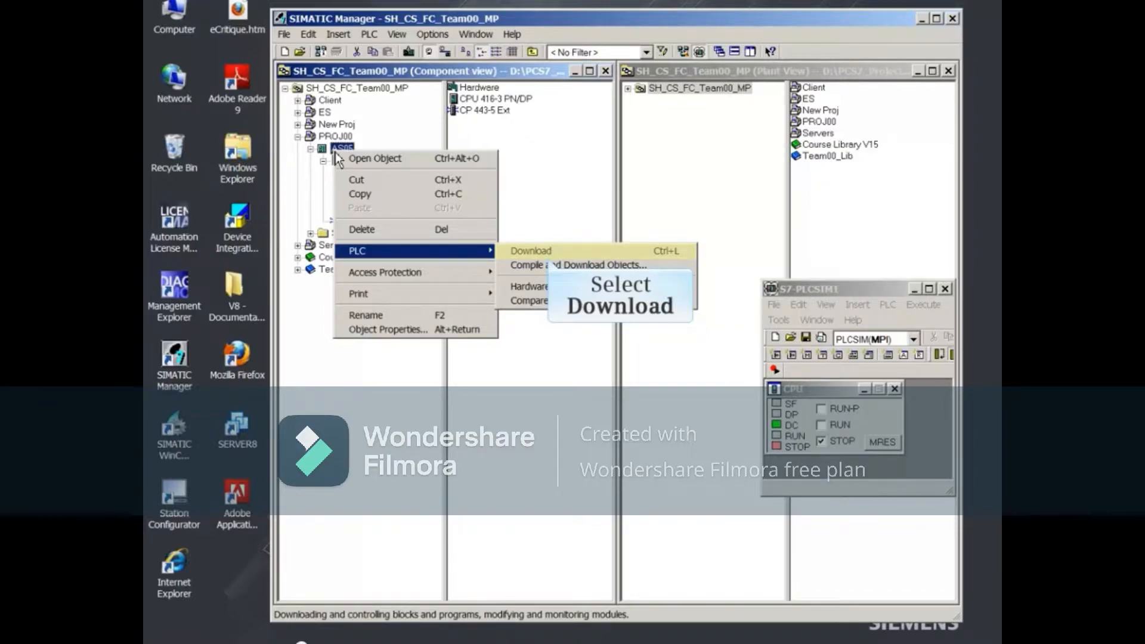
pyautogui.moveTo(538, 257)
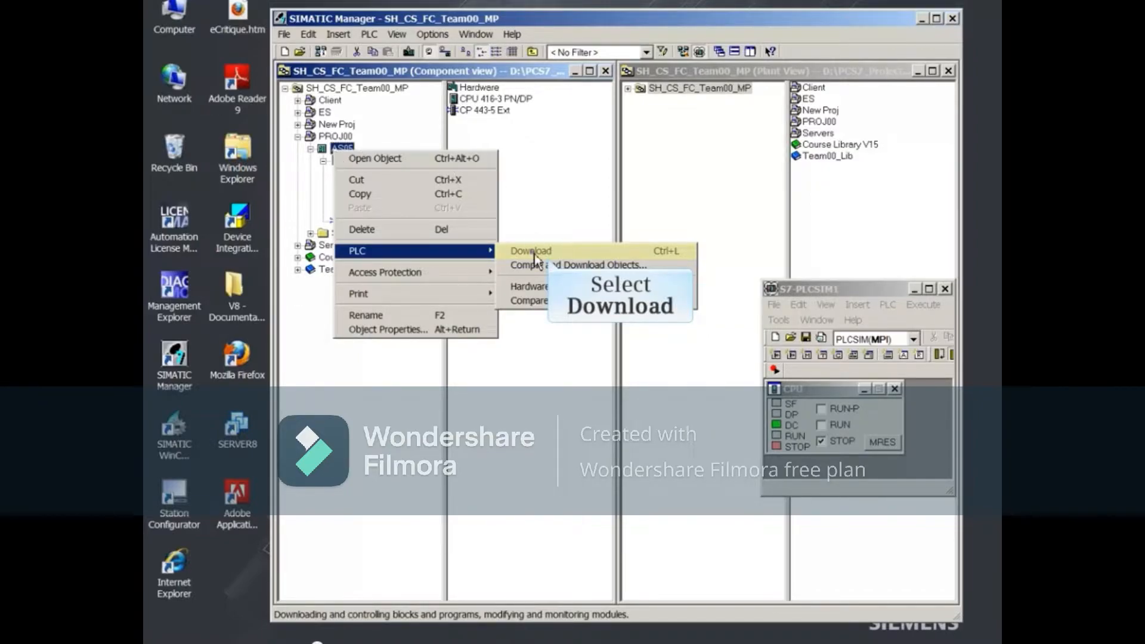
pyautogui.click(530, 251)
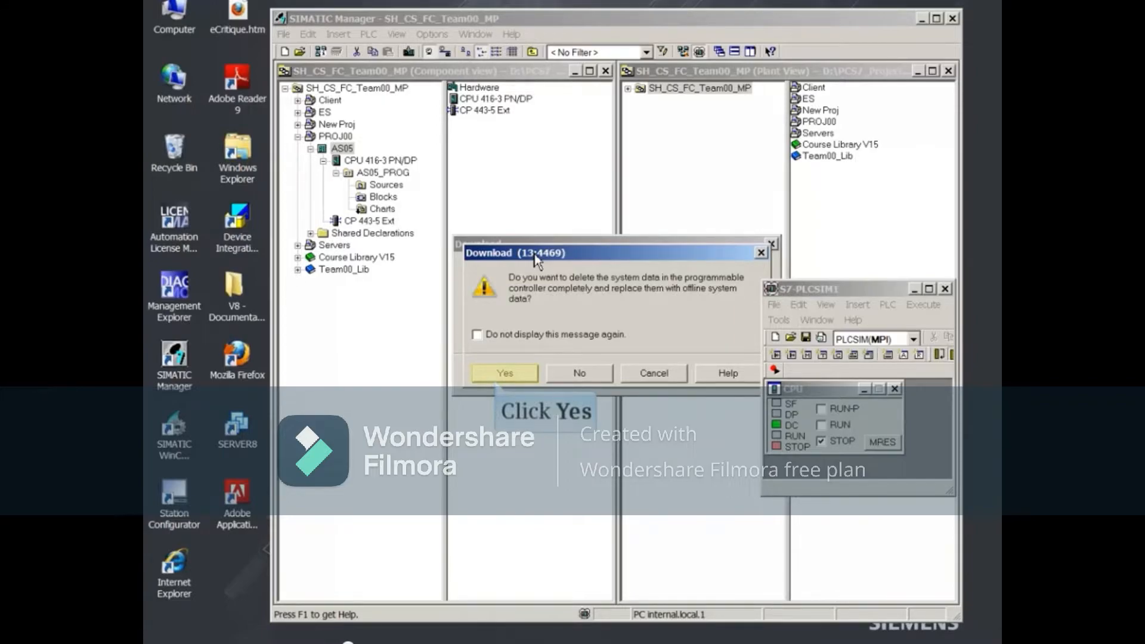
pyautogui.click(505, 372)
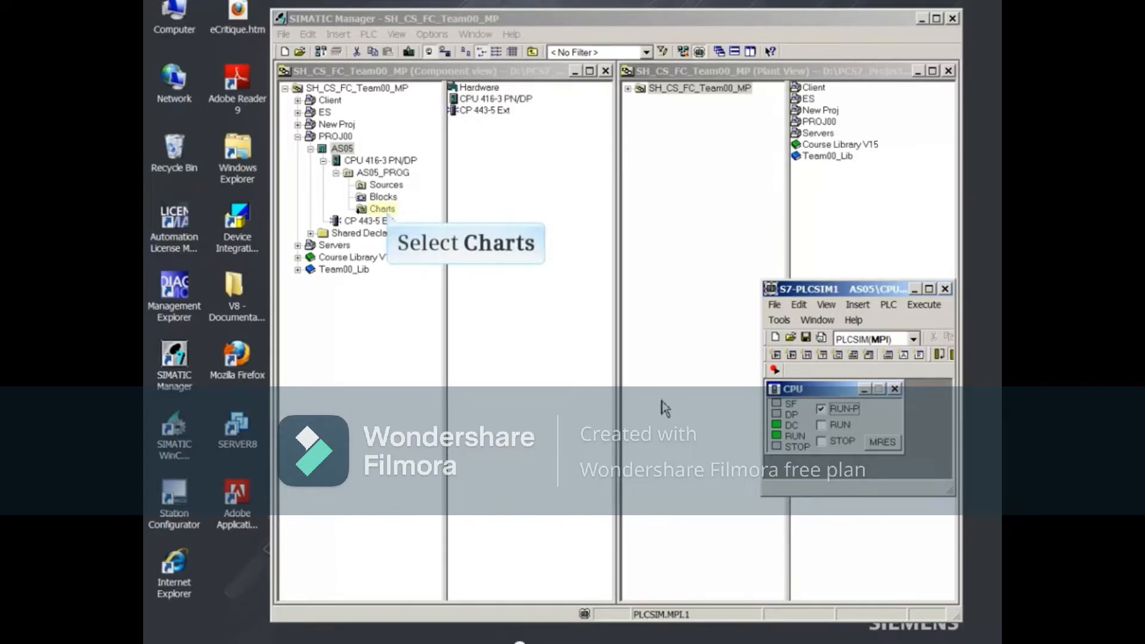
# Download the entire AS05 Charts program to the CPU, accepting the CPU stop
pyautogui.click(383, 208)
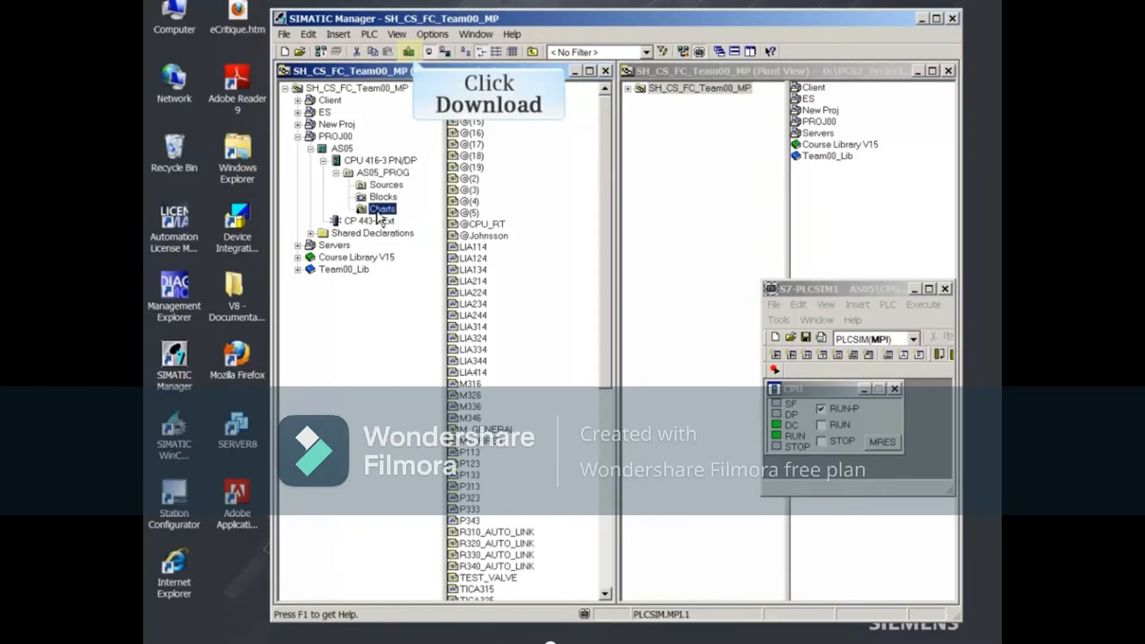
pyautogui.click(408, 51)
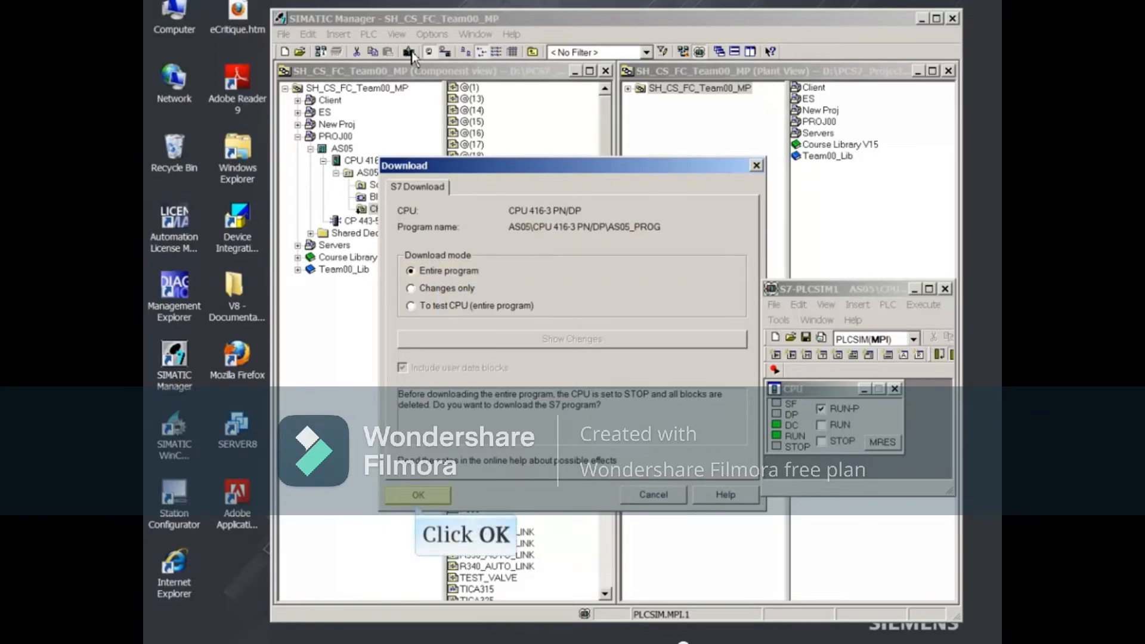
pyautogui.click(417, 495)
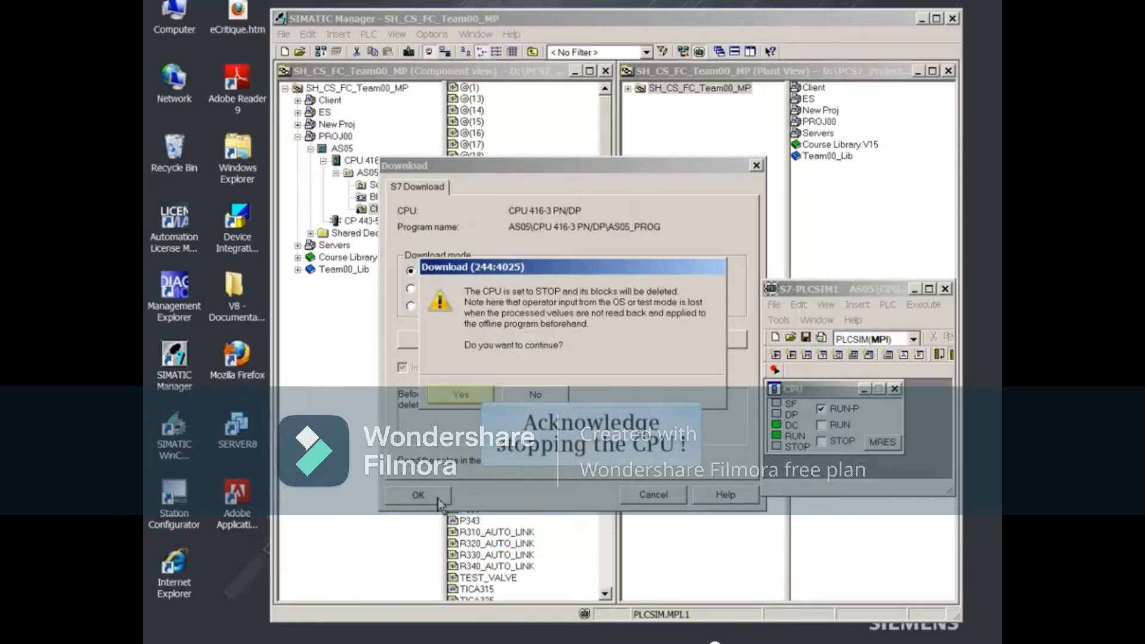
pyautogui.click(462, 395)
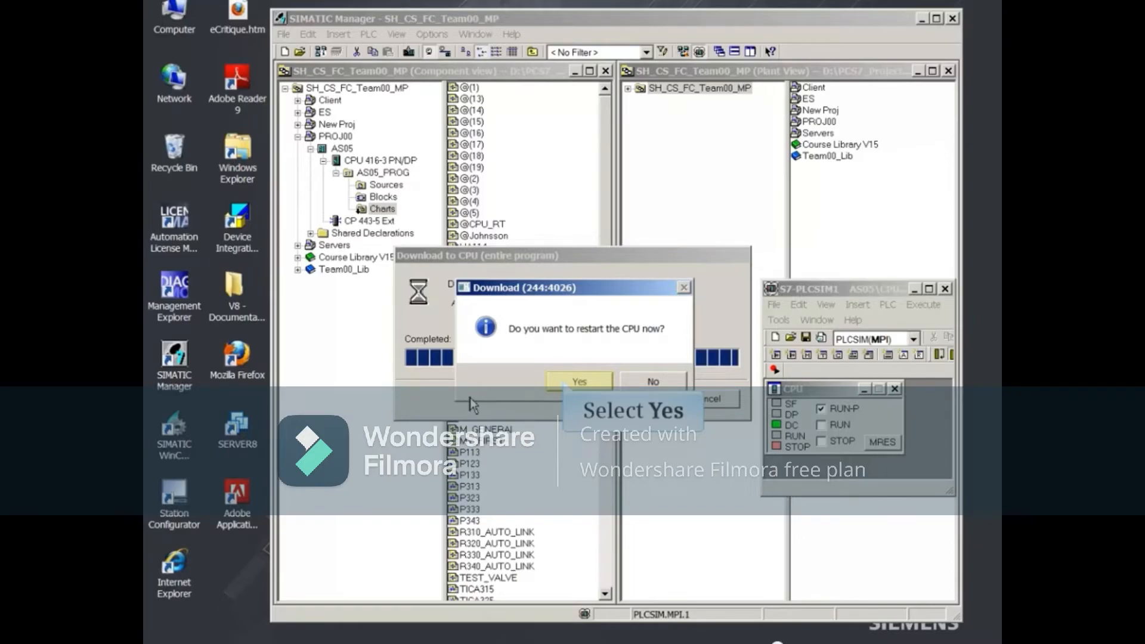
# Restart the CPU after the download and dismiss the 0-error log window
pyautogui.click(579, 380)
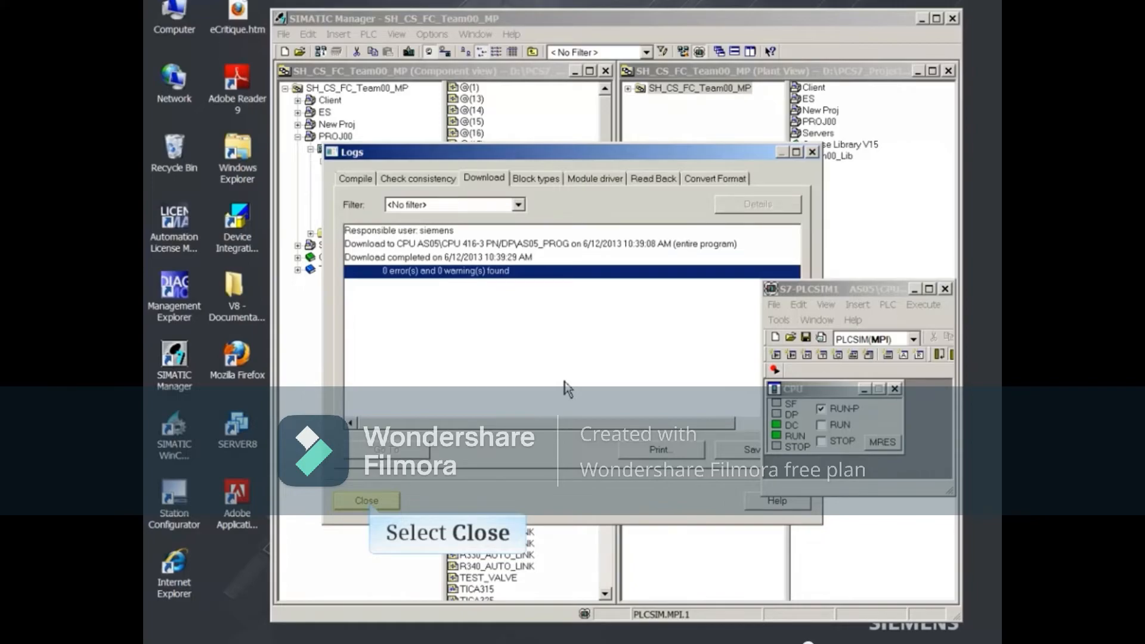
pyautogui.click(366, 500)
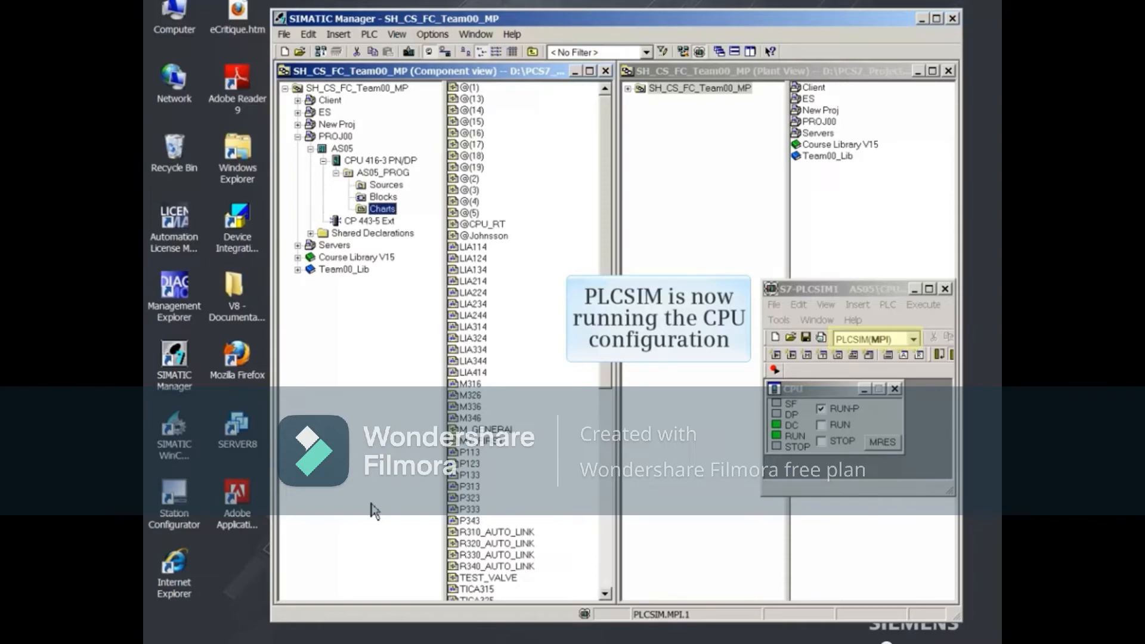
pyautogui.click(914, 338)
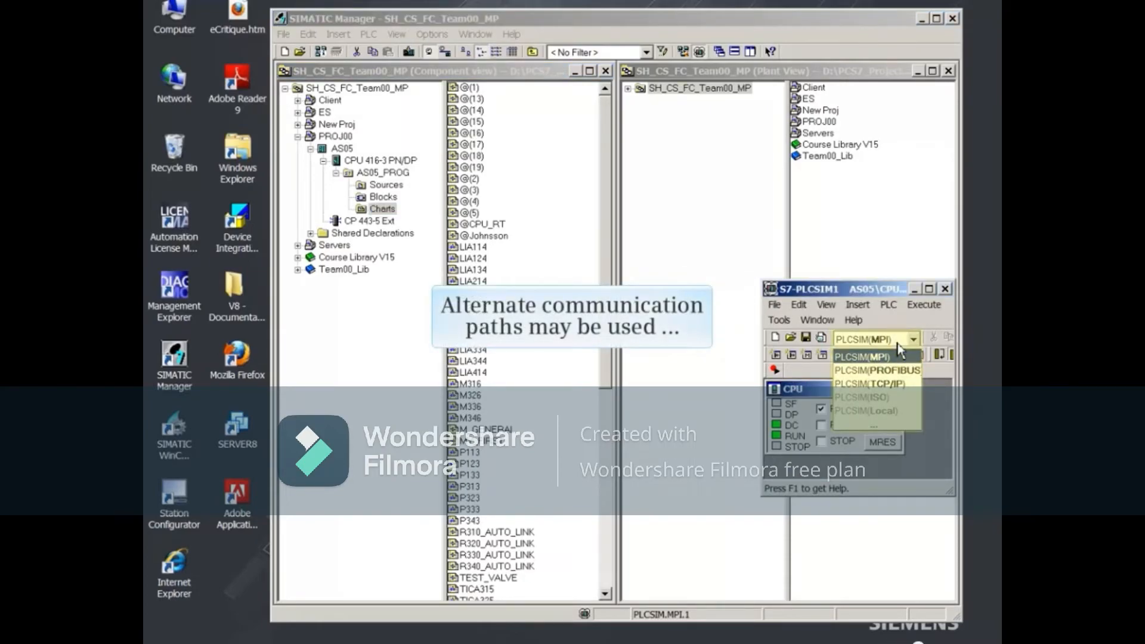
pyautogui.click(866, 356)
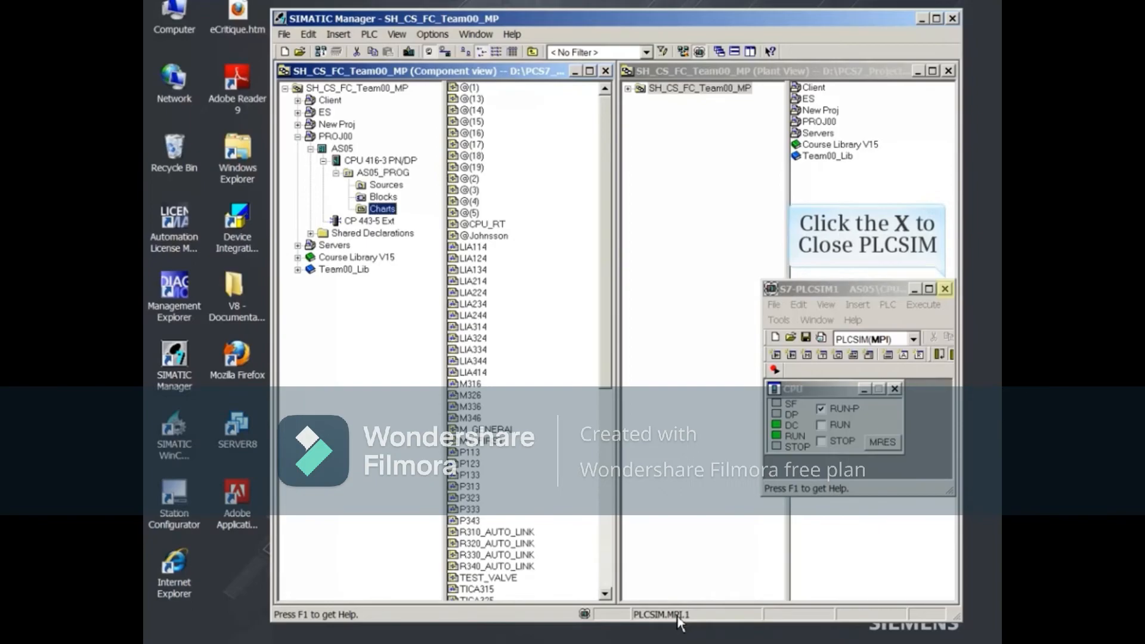
pyautogui.moveTo(949, 351)
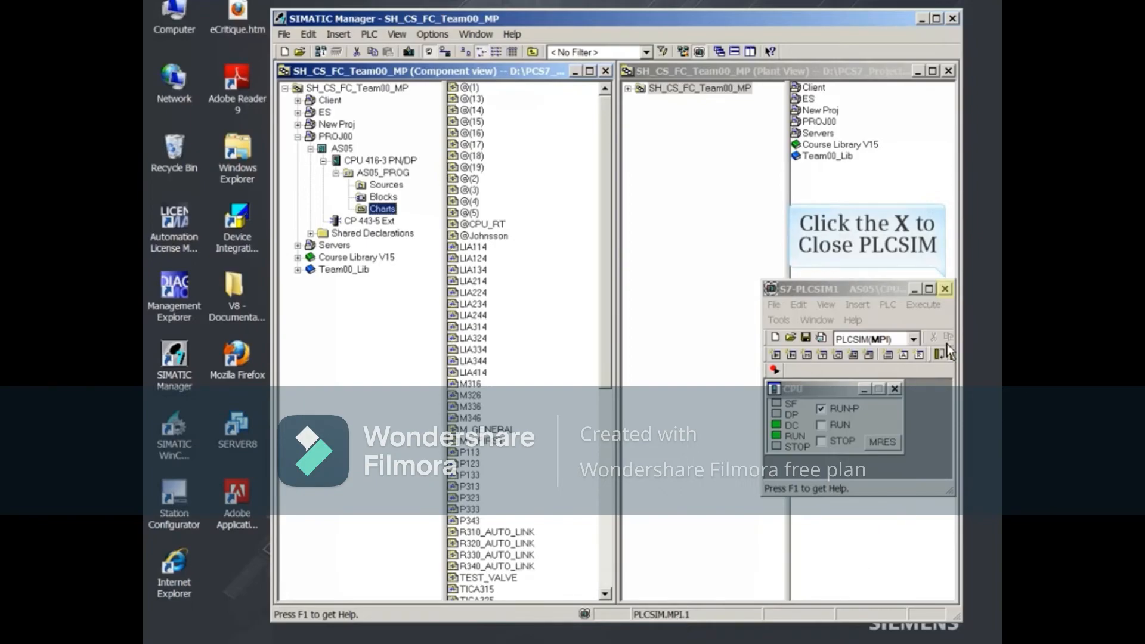
# Shut down PLCSIM without saving the program to a .plc file
pyautogui.click(945, 288)
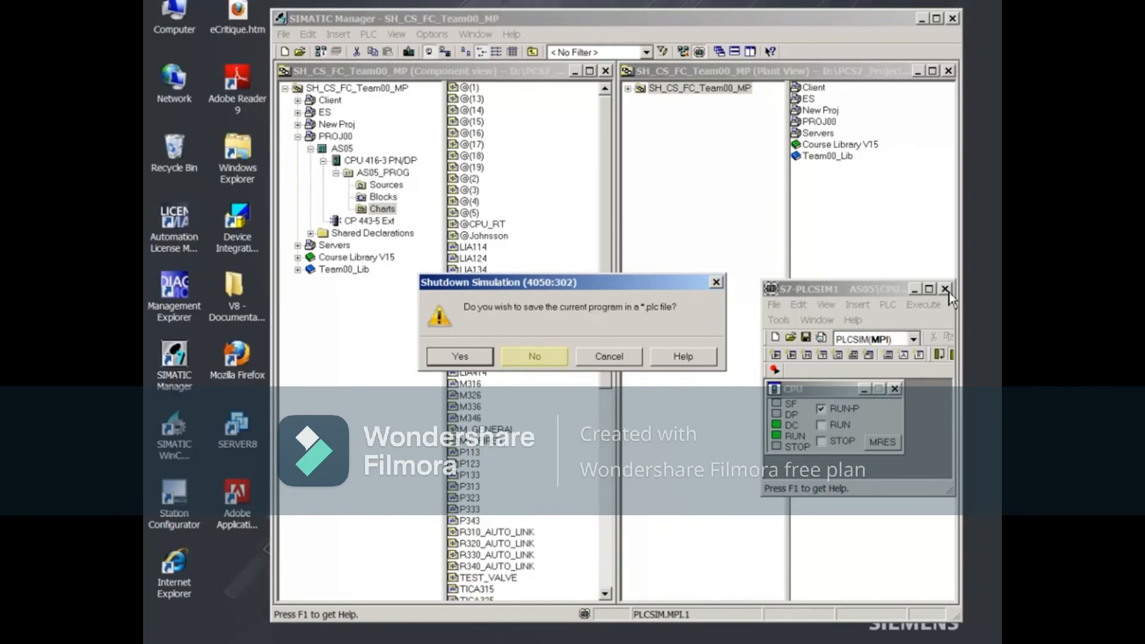
pyautogui.click(534, 356)
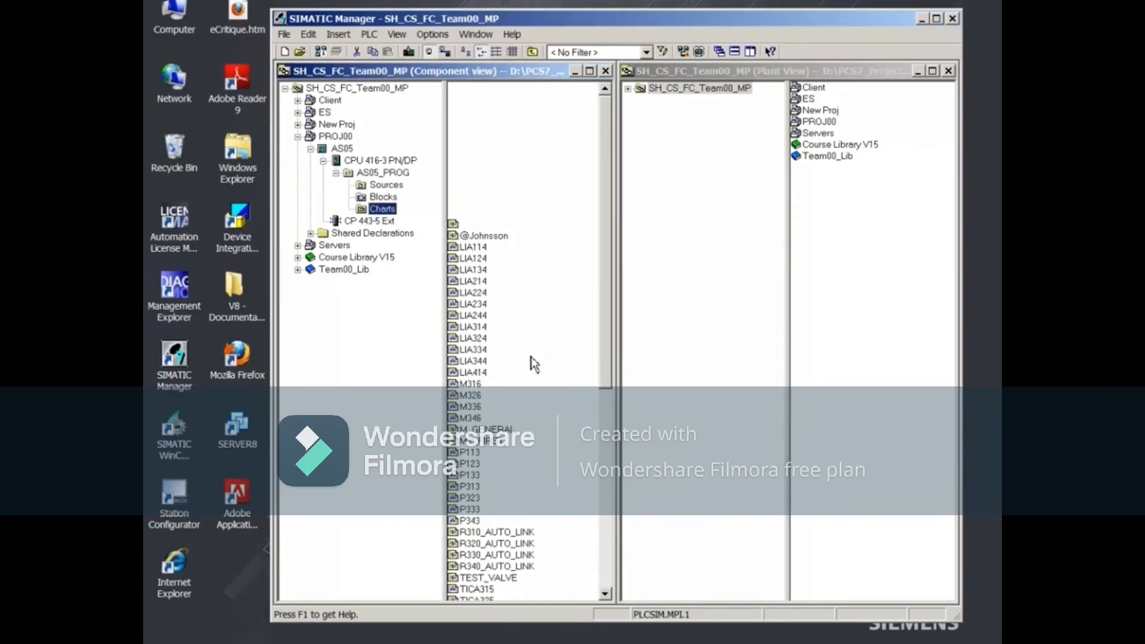